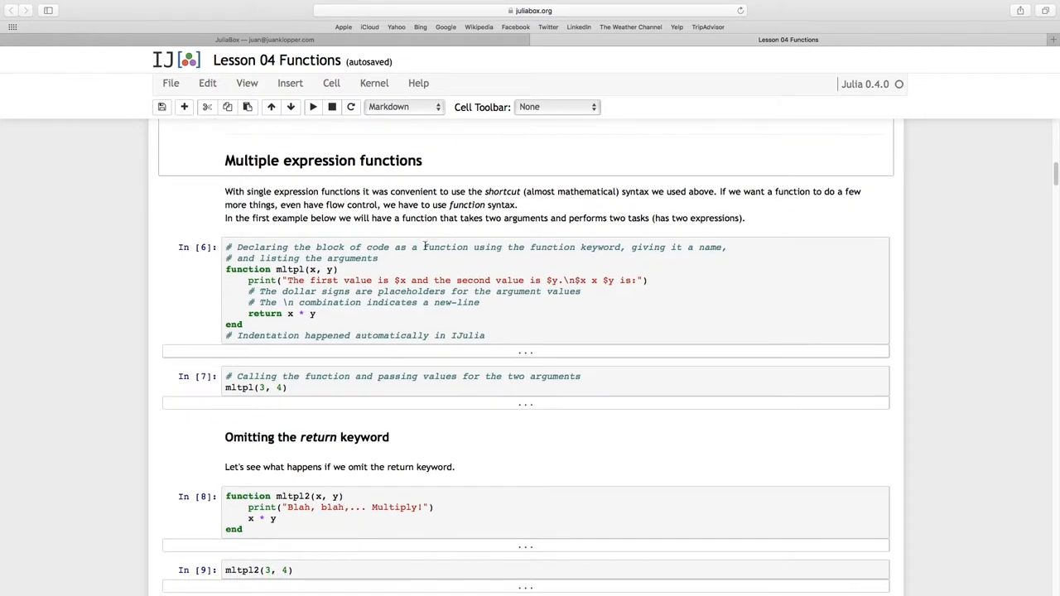
Run the mltpl definition cell so it returns 'mltpl (generic function with 1 method)'
{"action": "scroll", "scroll_direction": "up", "scroll_amount": 3}
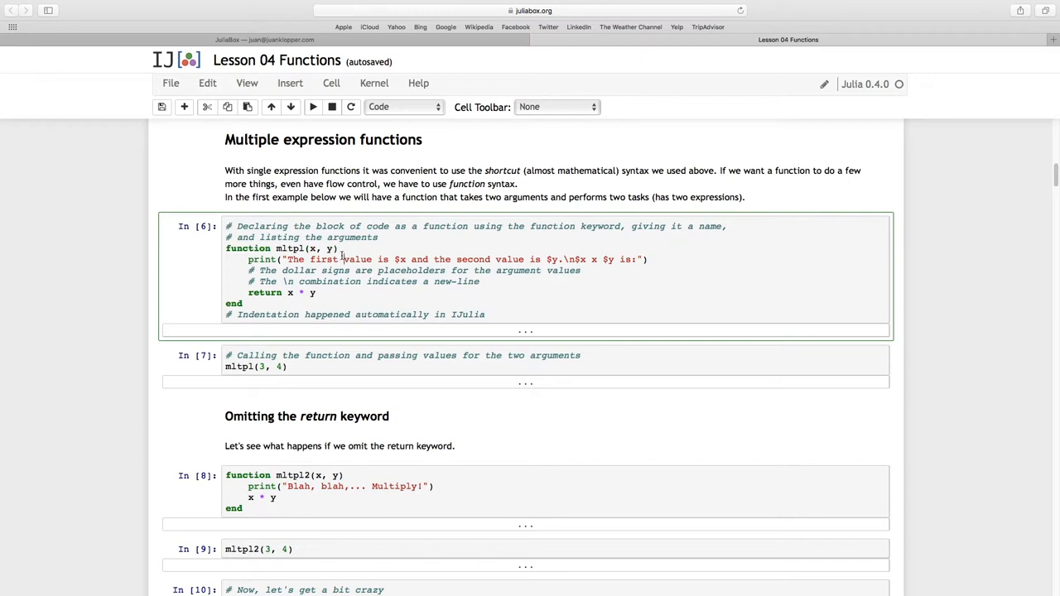
{"action": "mouse_move", "coordinate": [249, 261]}
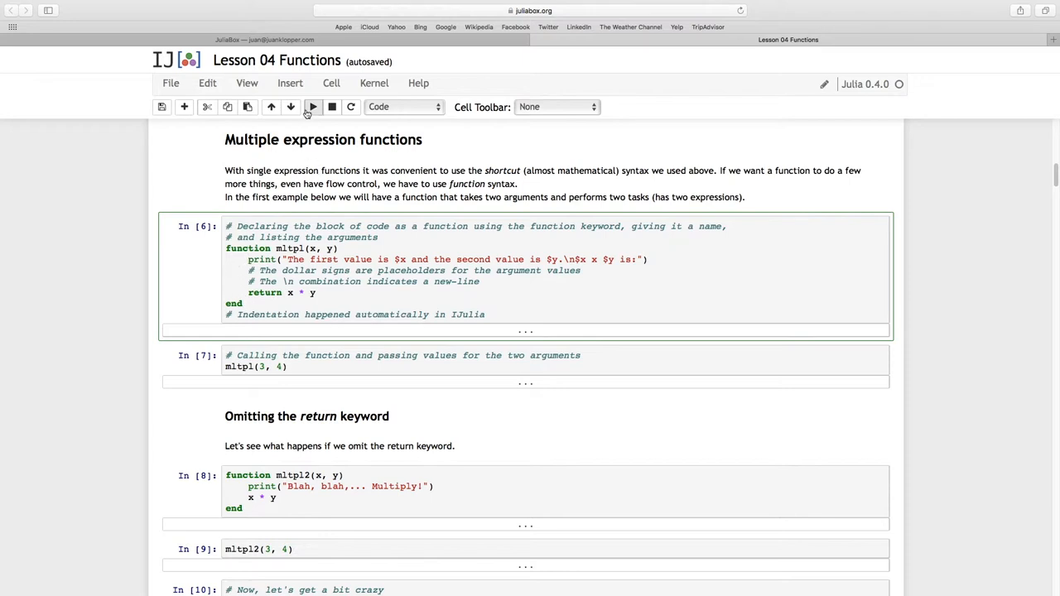
{"action": "left_click", "coordinate": [312, 106]}
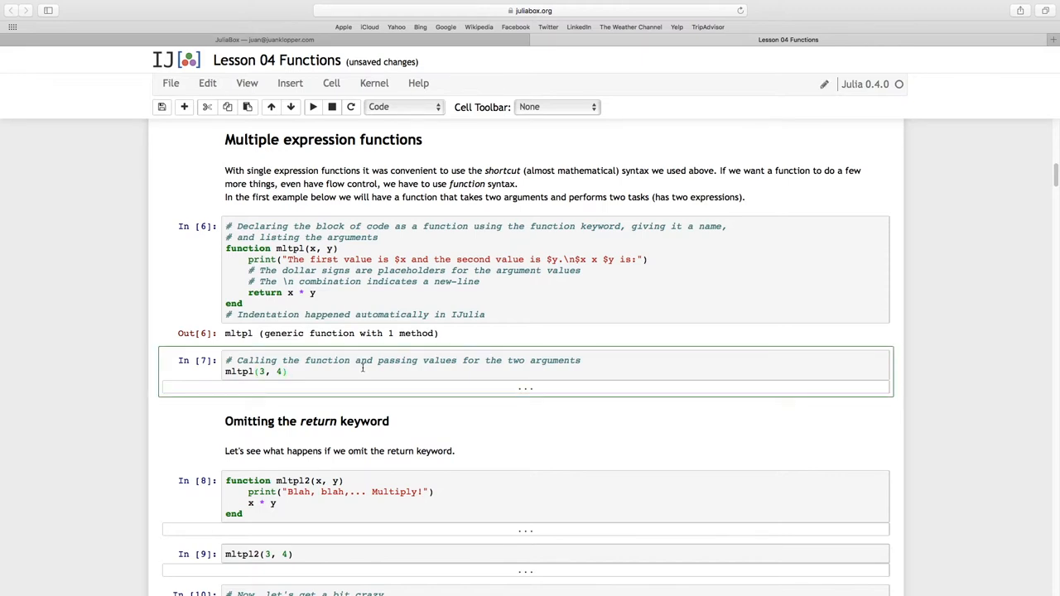
{"action": "left_click", "coordinate": [249, 249]}
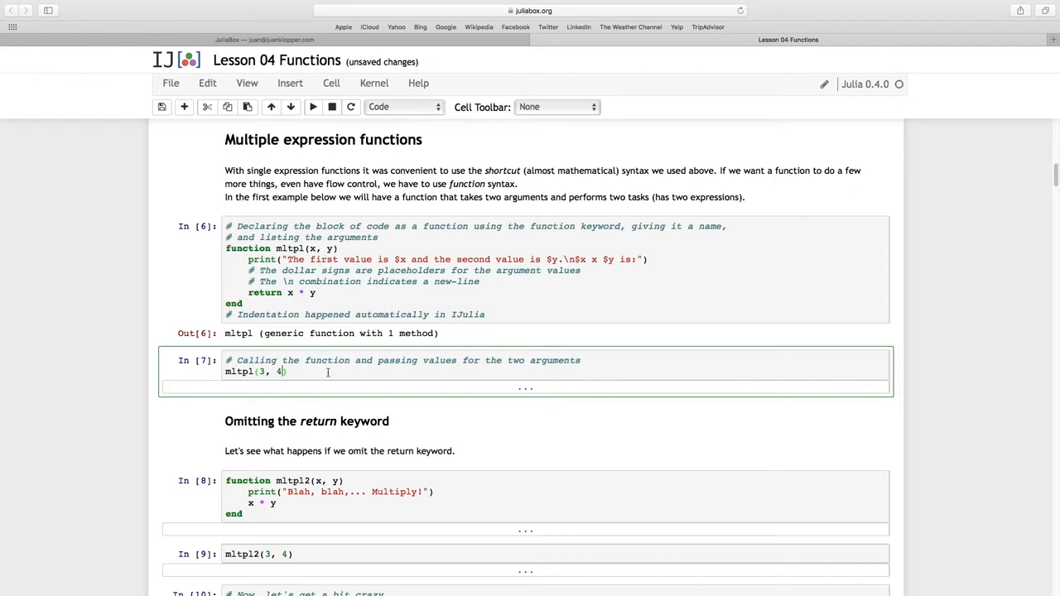
Execute mltpl(3, 4), printing '3 x 4 is:' with both values and returning 12
{"action": "left_click", "coordinate": [313, 106]}
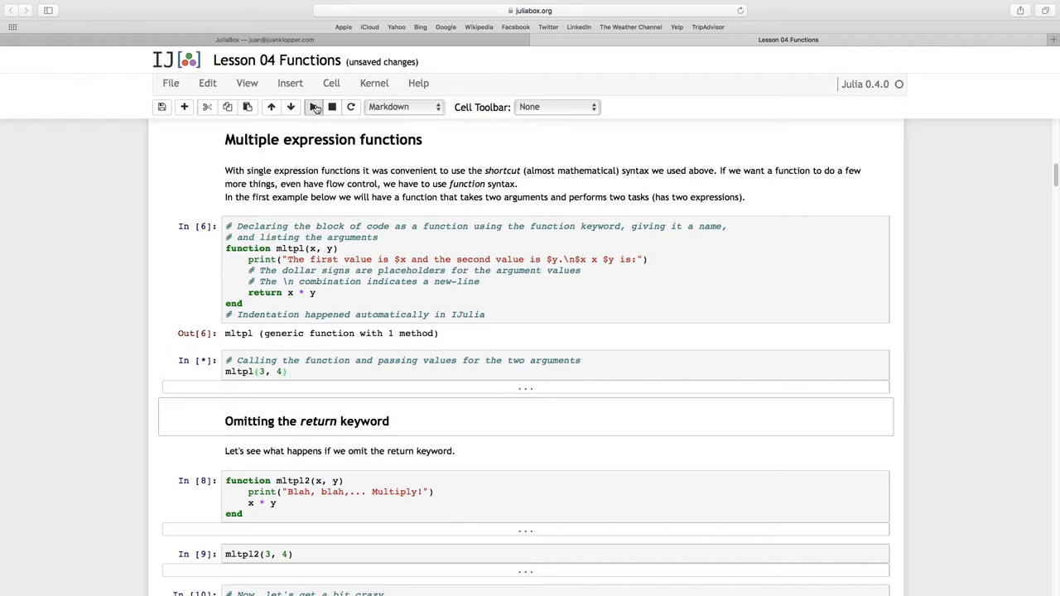
{"action": "left_click", "coordinate": [313, 107]}
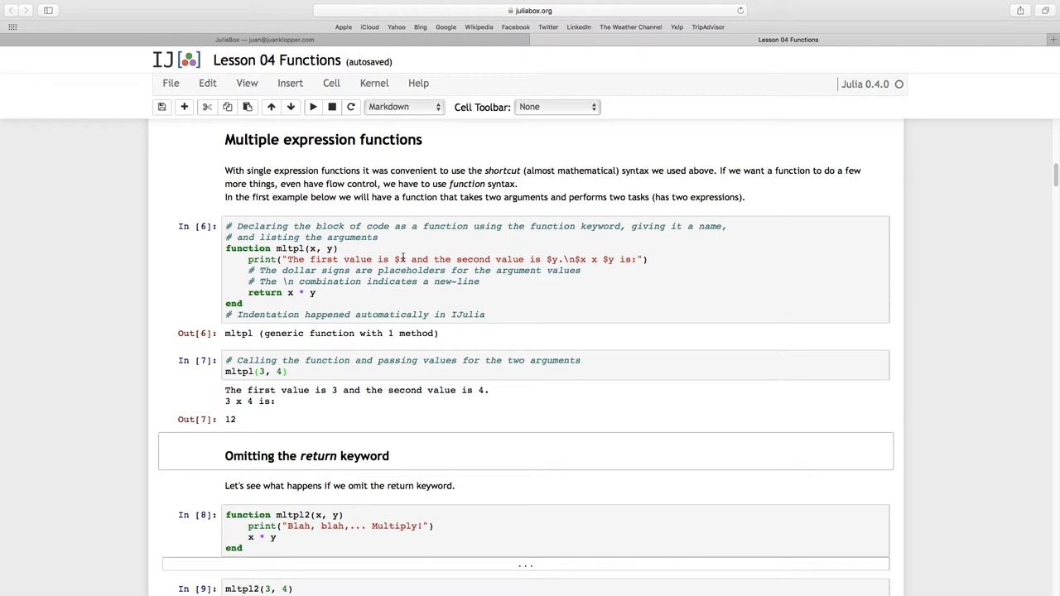
{"action": "mouse_move", "coordinate": [305, 295]}
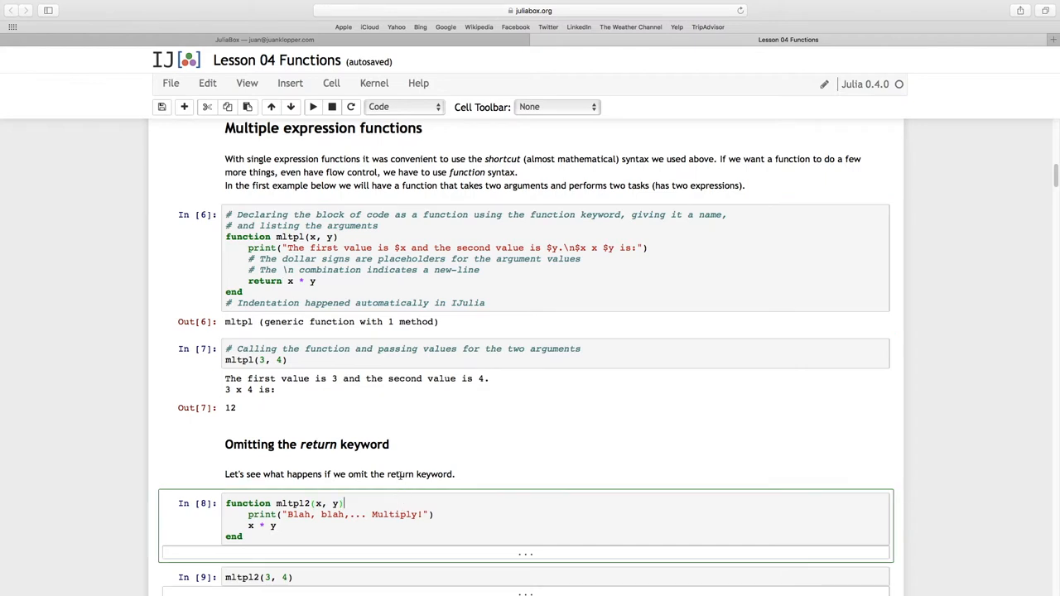
Run the return-less mltpl2 definition cell, yielding 'mltpl2 (generic function with 1 method)'
{"action": "scroll", "scroll_direction": "down", "scroll_amount": 3}
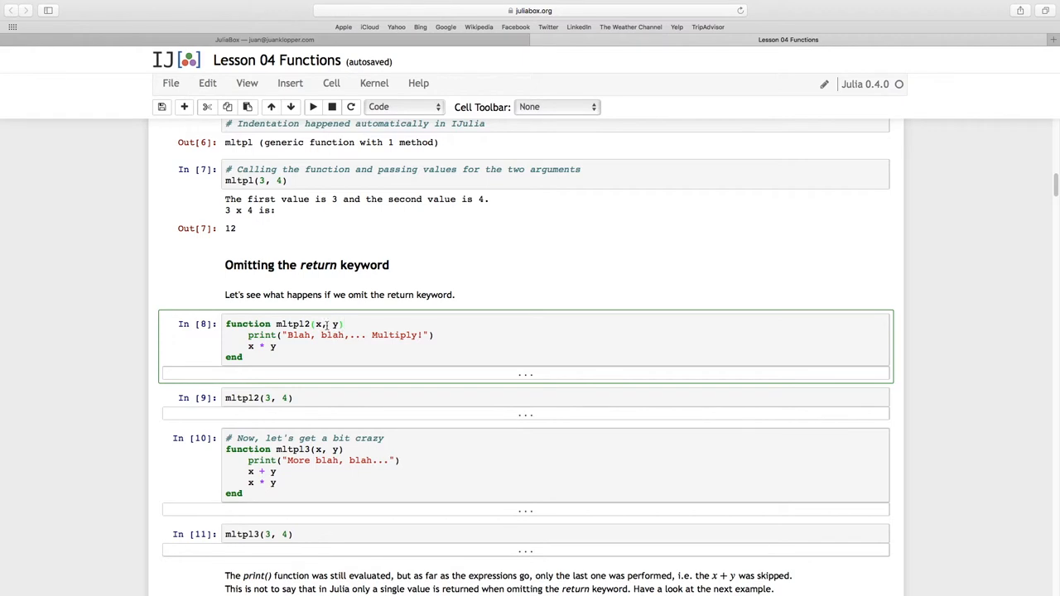
{"action": "left_click", "coordinate": [330, 324]}
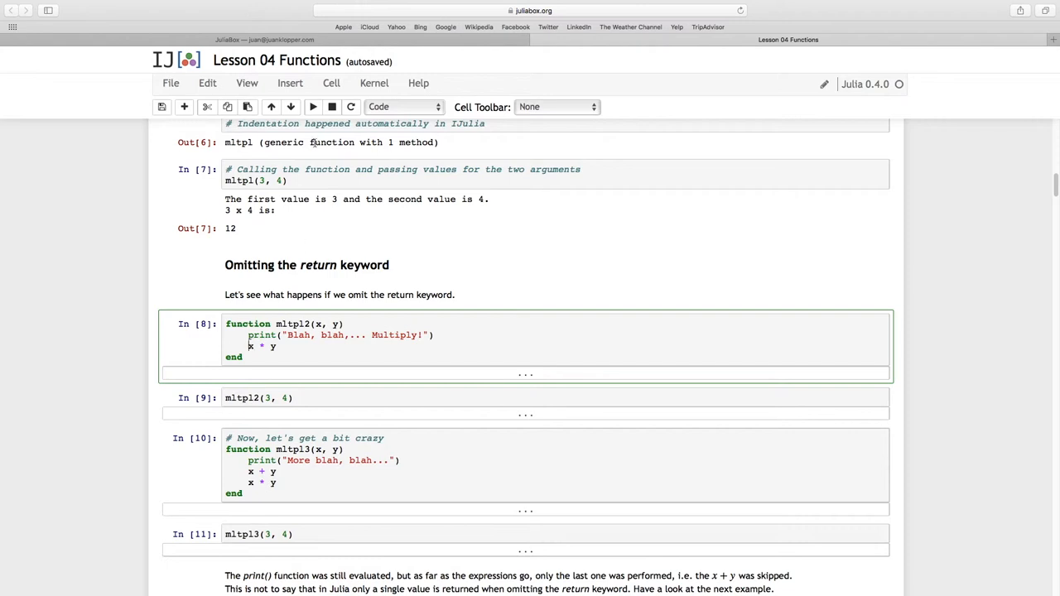
{"action": "left_click", "coordinate": [313, 106]}
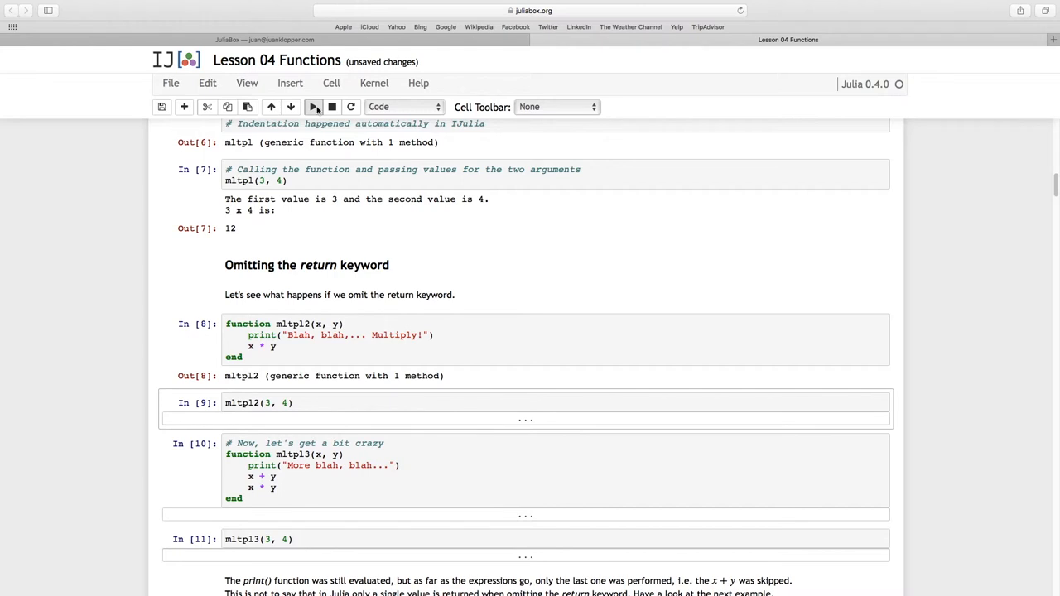
Execute mltpl2(3, 4), printing 'Blah, blah,... Multiply!' and returning 12
{"action": "left_click", "coordinate": [313, 107]}
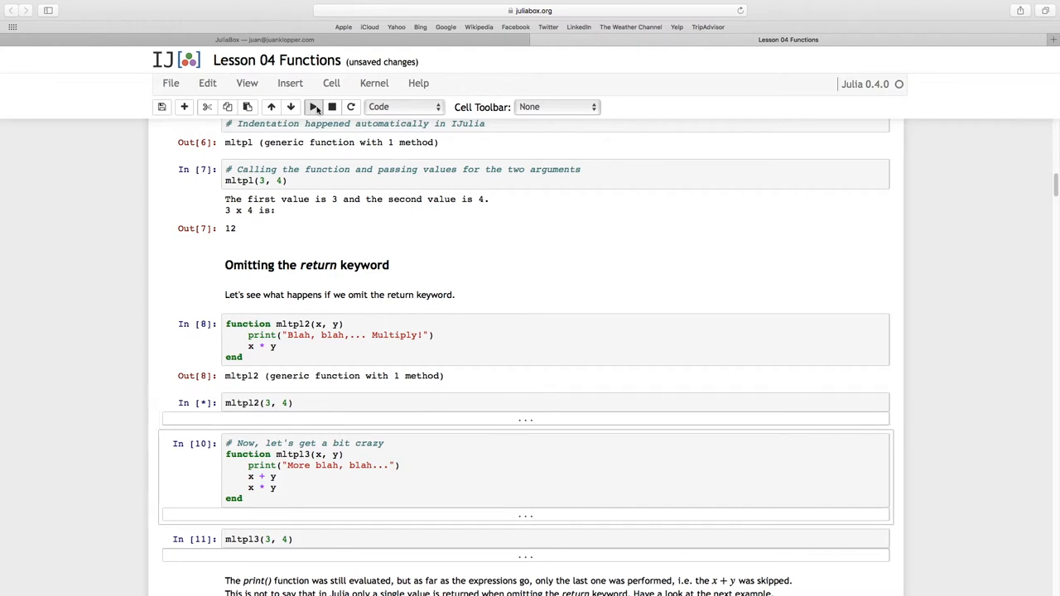
{"action": "left_click", "coordinate": [314, 106]}
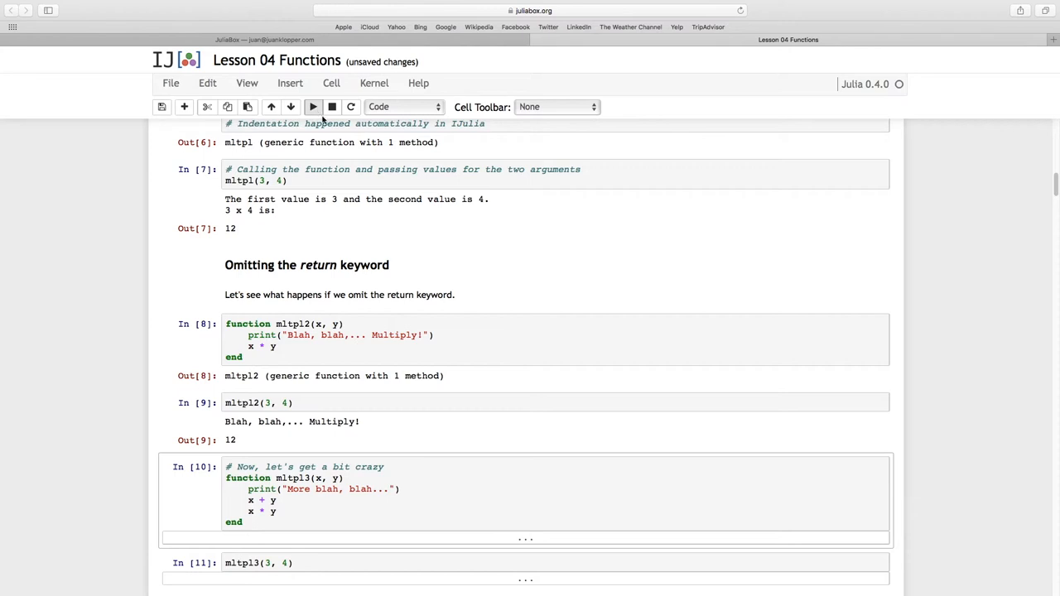
Run the mltpl3 definition and mltpl3(3, 4), printing 'More blah, blah...' and returning 12
{"action": "scroll", "scroll_direction": "down", "scroll_amount": 3}
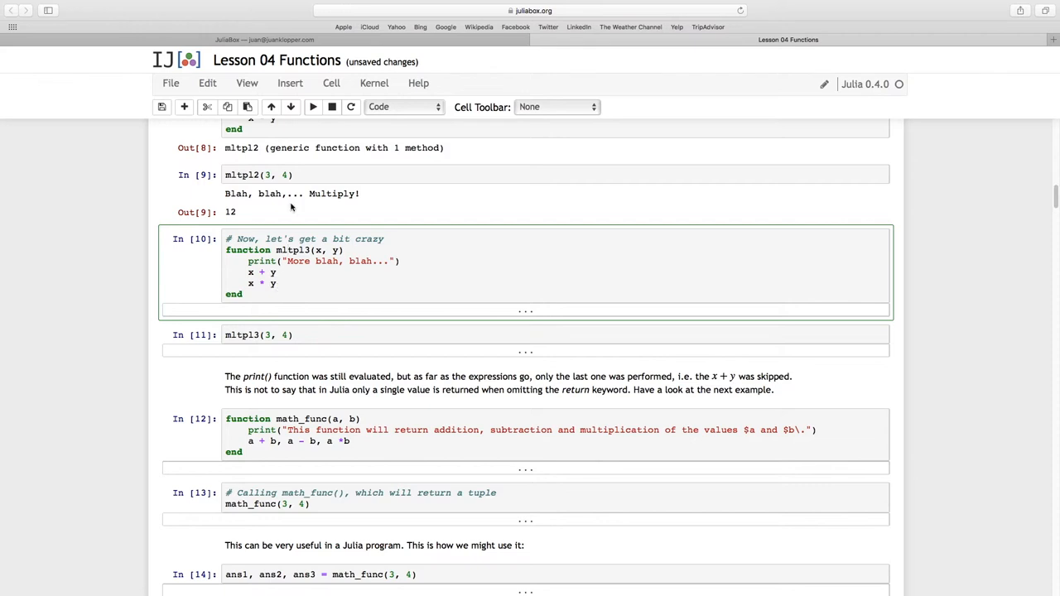
{"action": "left_click", "coordinate": [312, 106]}
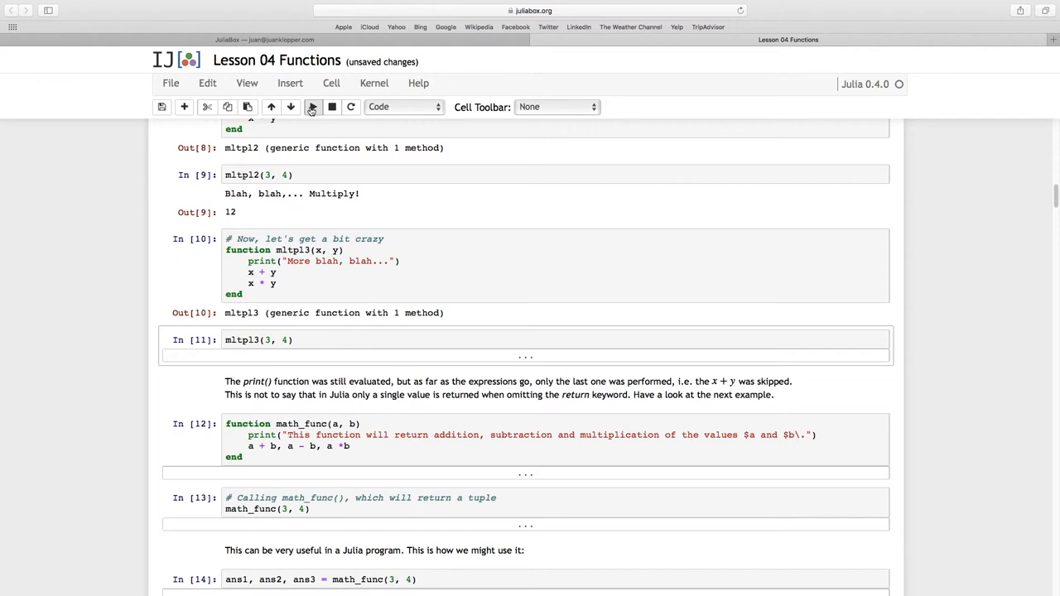
{"action": "left_click", "coordinate": [313, 106]}
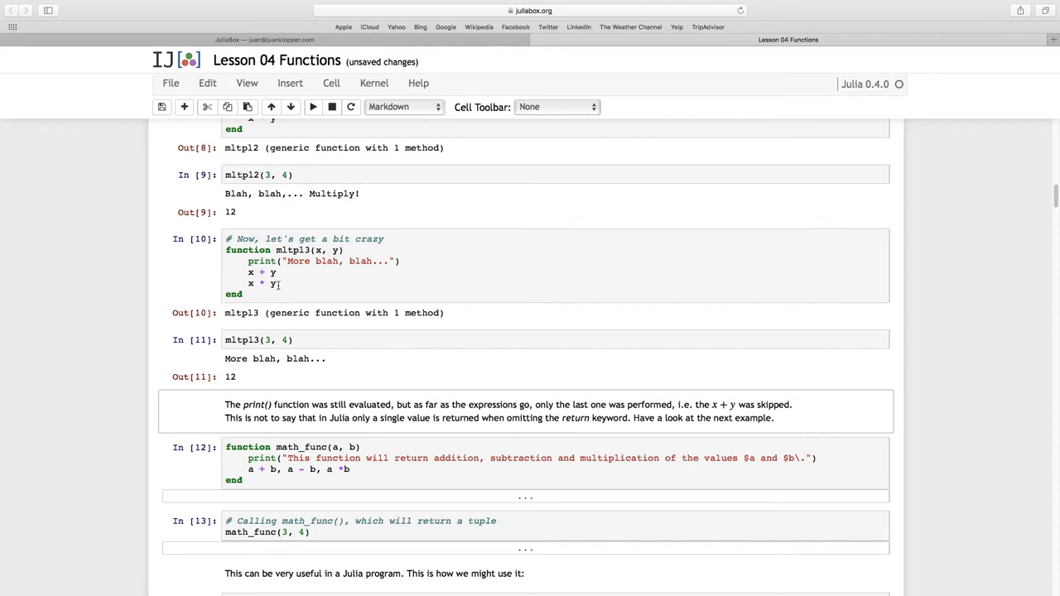
{"action": "mouse_move", "coordinate": [280, 280]}
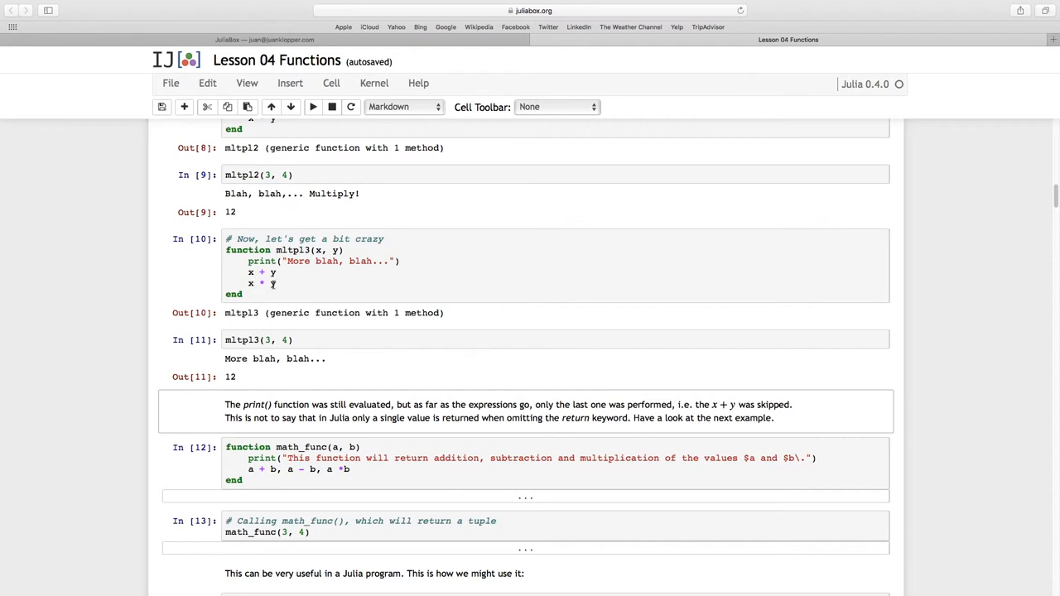
{"action": "mouse_move", "coordinate": [283, 374]}
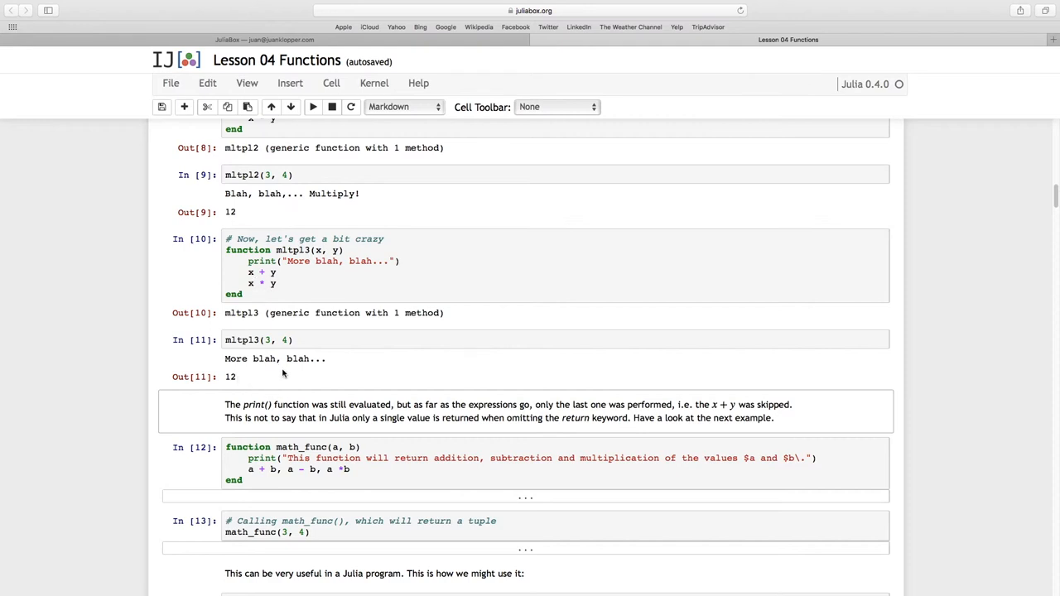
Add spacing around * in math_func's a * b and run the definition cell
{"action": "scroll", "scroll_direction": "down", "scroll_amount": 3}
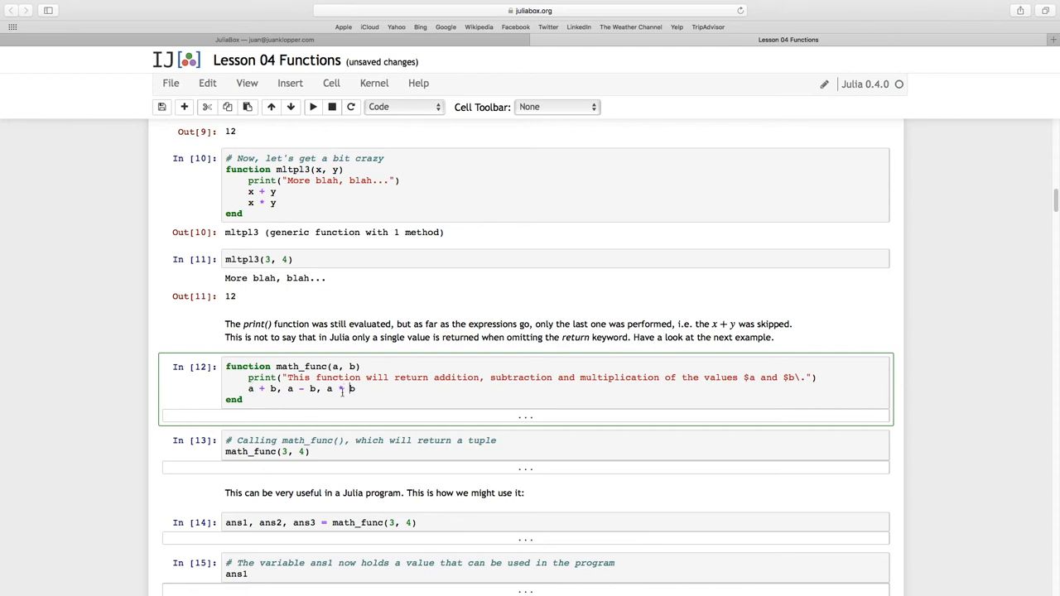
{"action": "type", "text": "*"}
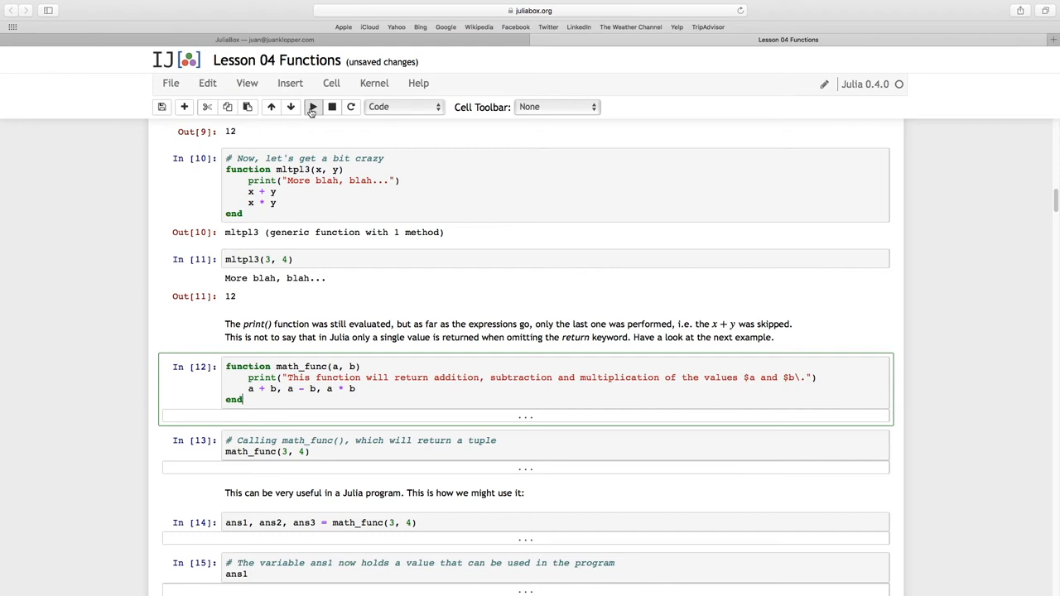
{"action": "left_click", "coordinate": [312, 106]}
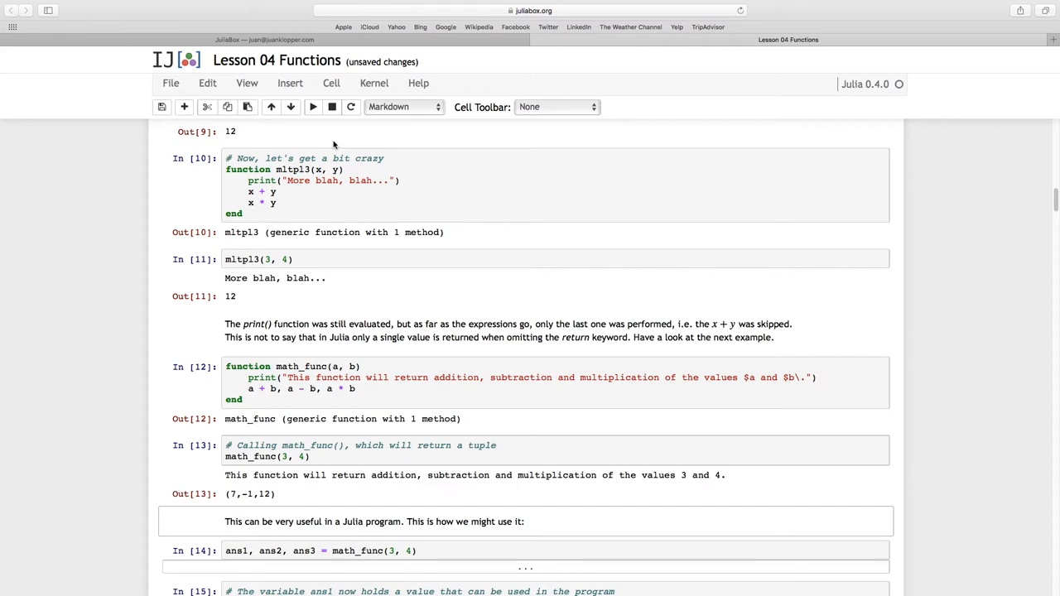
Run the ans1, ans2, ans3 = math_func(3, 4) cell and display ans1 as 7
{"action": "scroll", "scroll_direction": "down", "scroll_amount": 3}
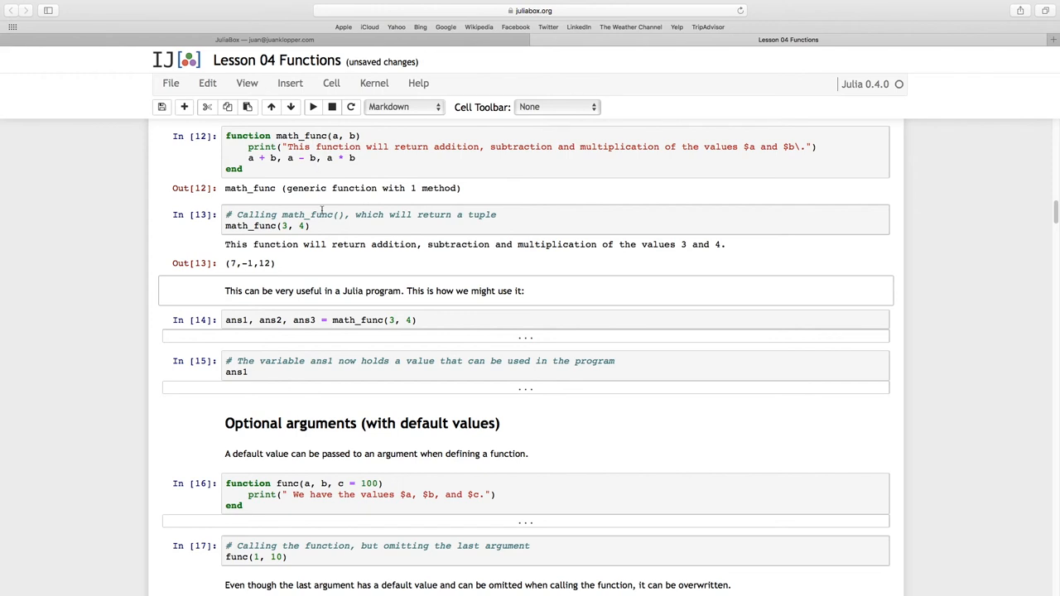
{"action": "mouse_move", "coordinate": [257, 285]}
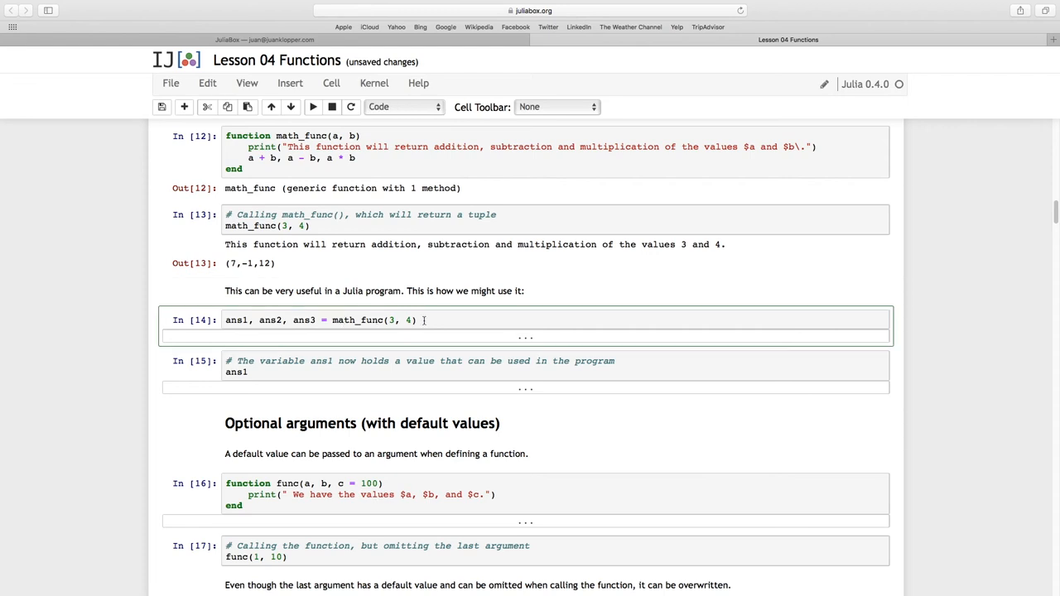
{"action": "left_click", "coordinate": [312, 106]}
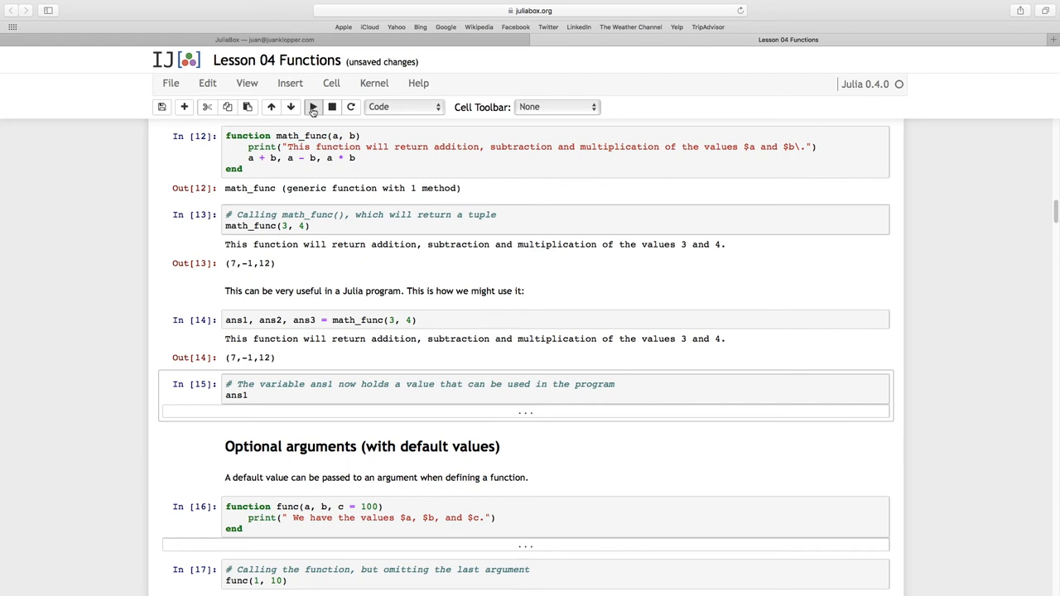
{"action": "left_click", "coordinate": [313, 106]}
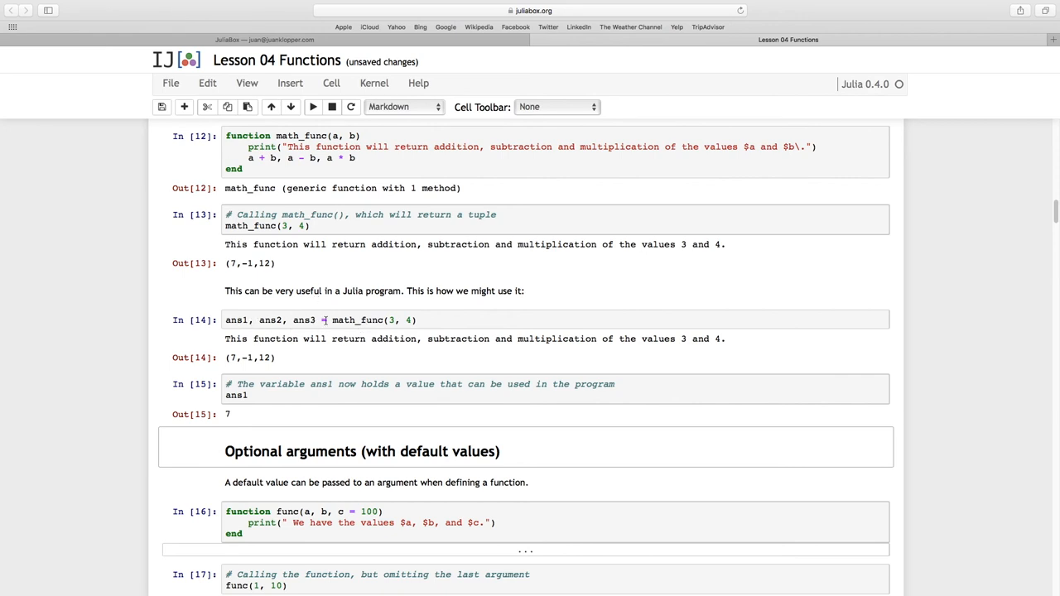
{"action": "left_click", "coordinate": [331, 320]}
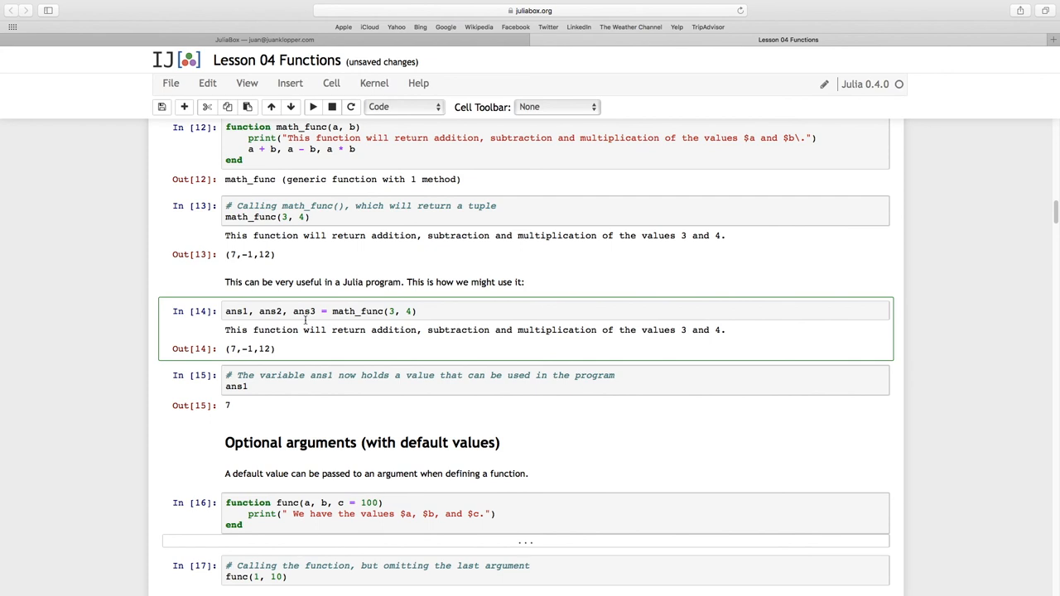
{"action": "scroll", "scroll_direction": "down", "scroll_amount": 3}
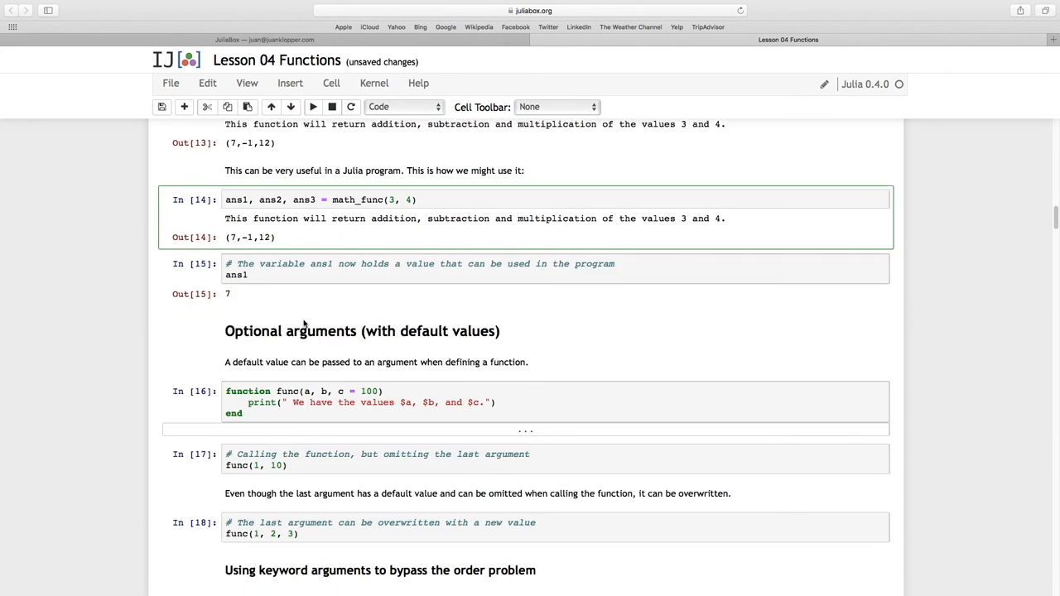
{"action": "scroll", "scroll_direction": "down", "scroll_amount": 3}
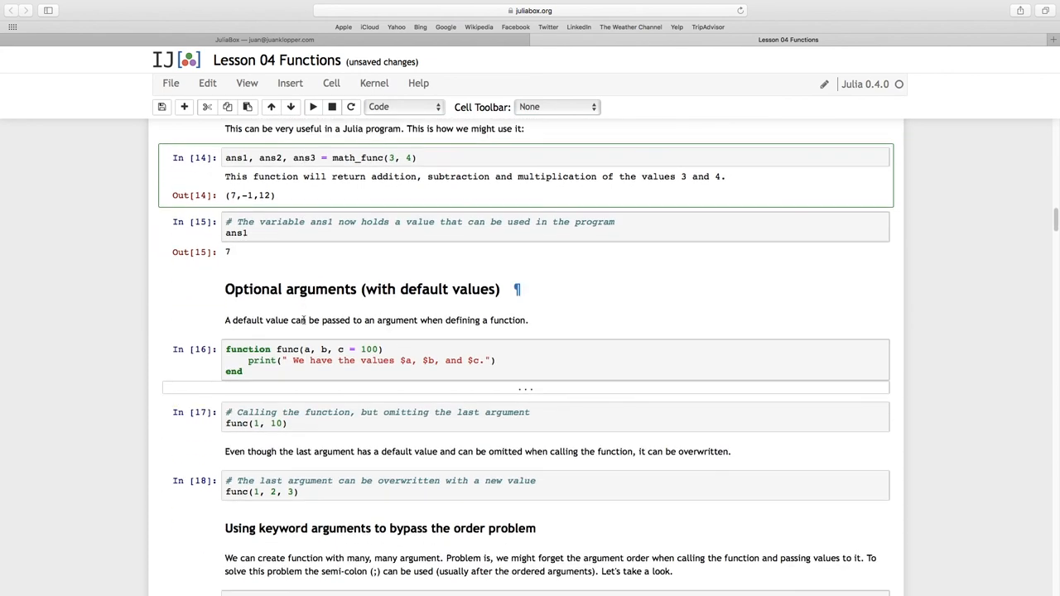